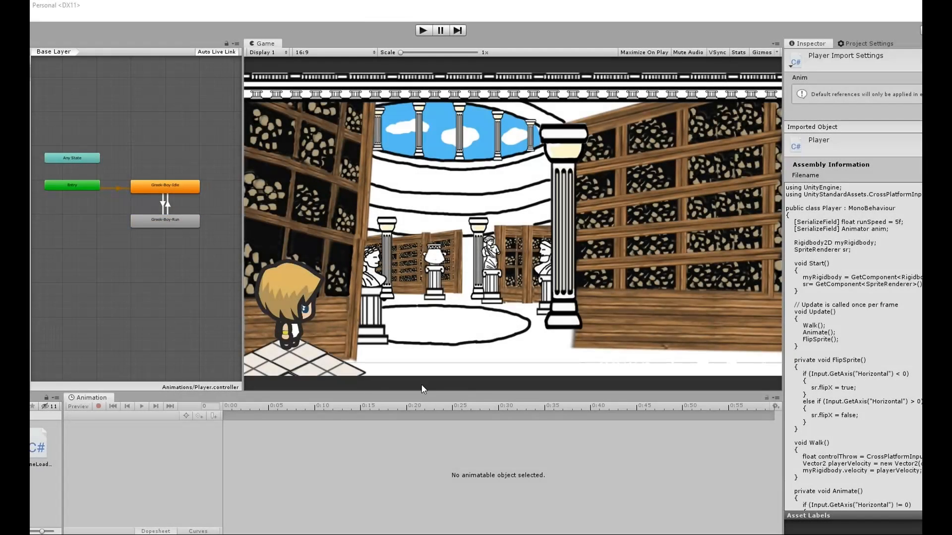
mouse_move(605, 404)
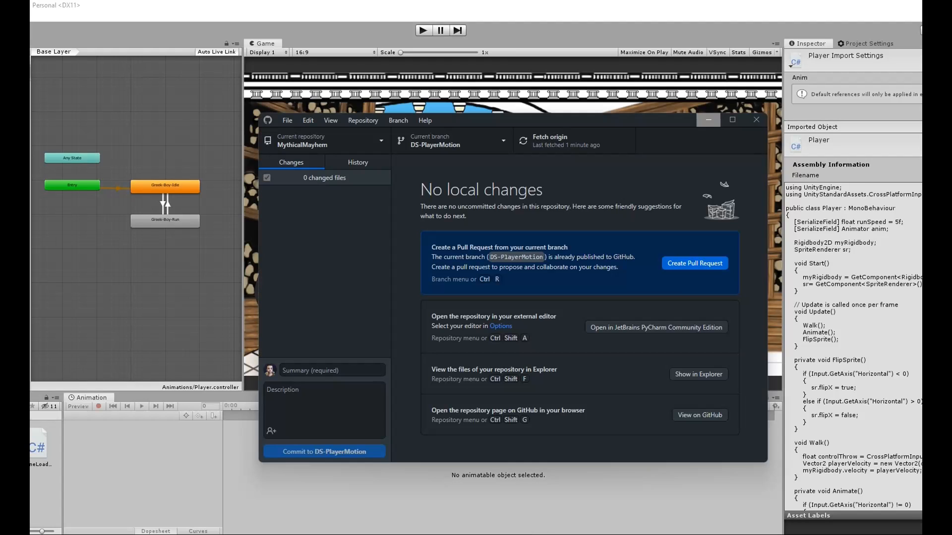
left_click(700, 414)
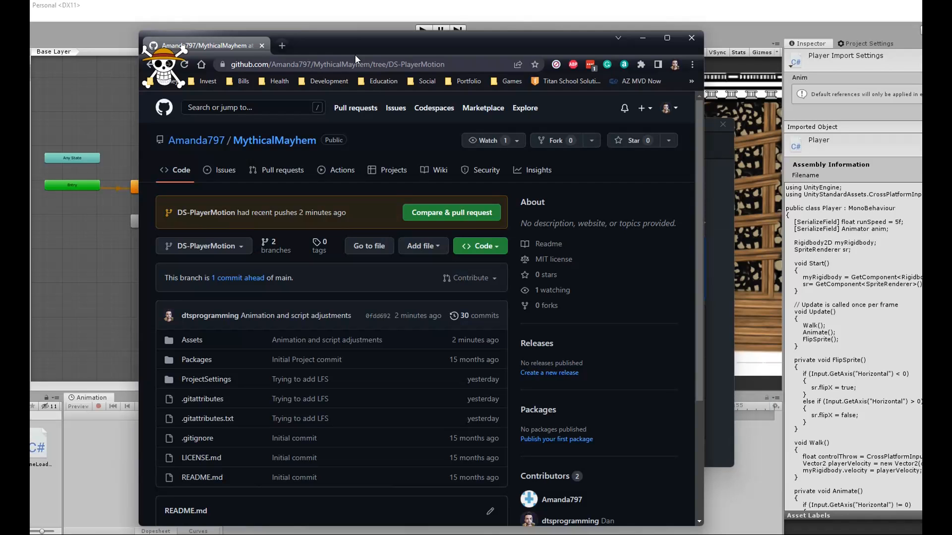
mouse_move(425, 77)
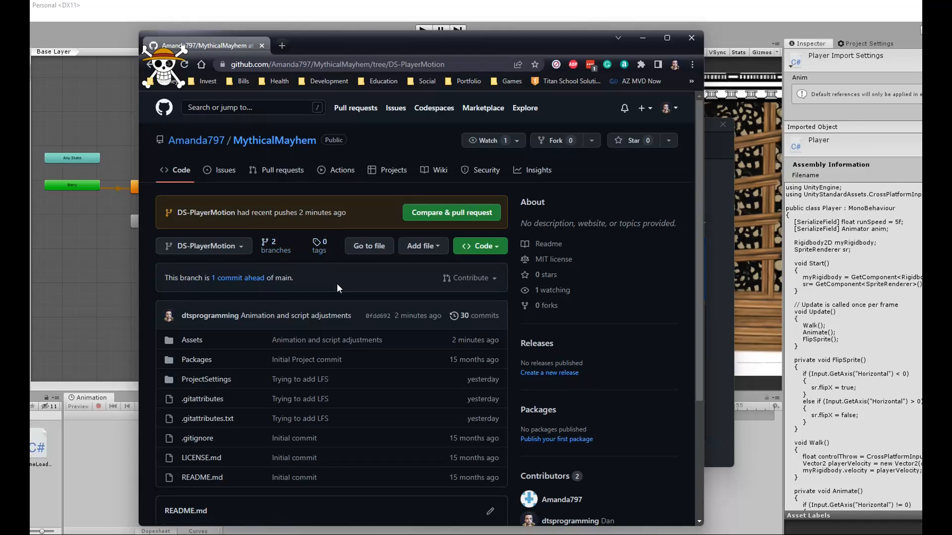
mouse_move(326, 281)
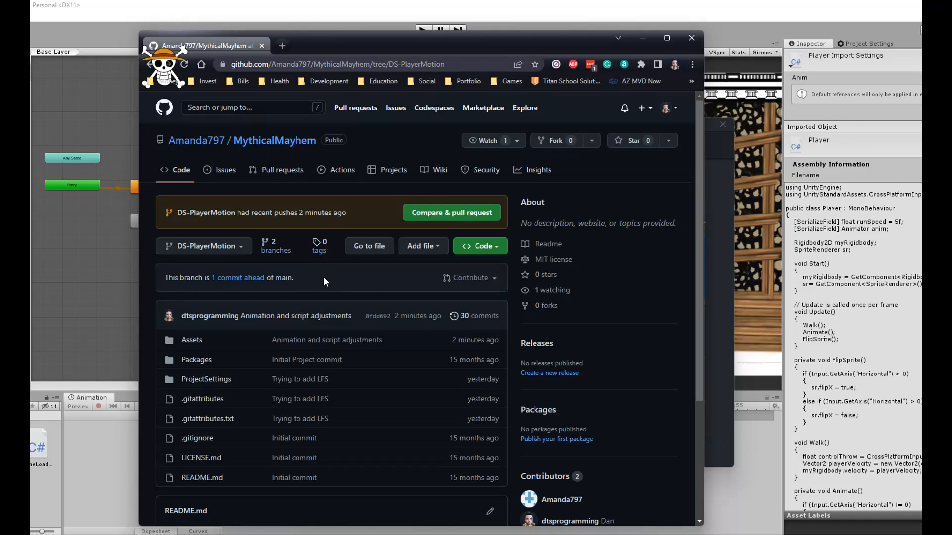
mouse_move(319, 281)
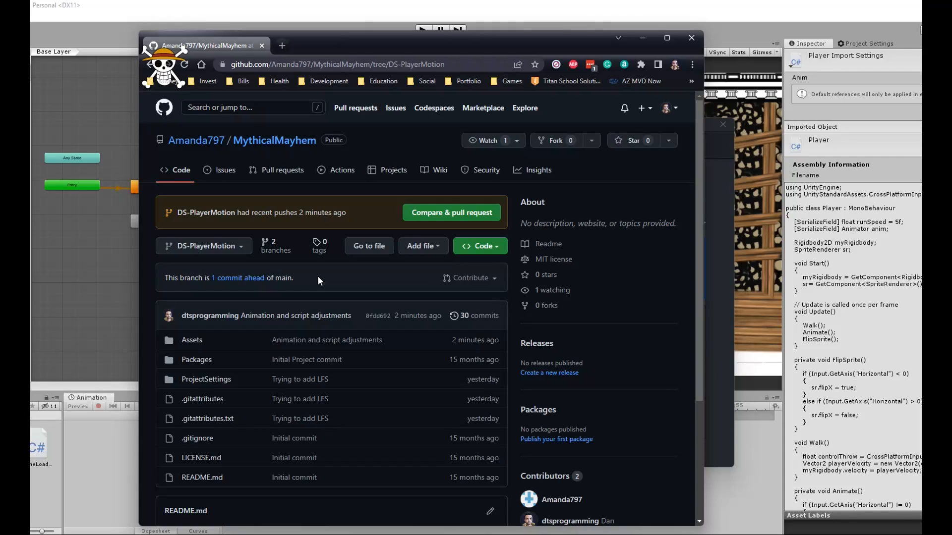
mouse_move(308, 281)
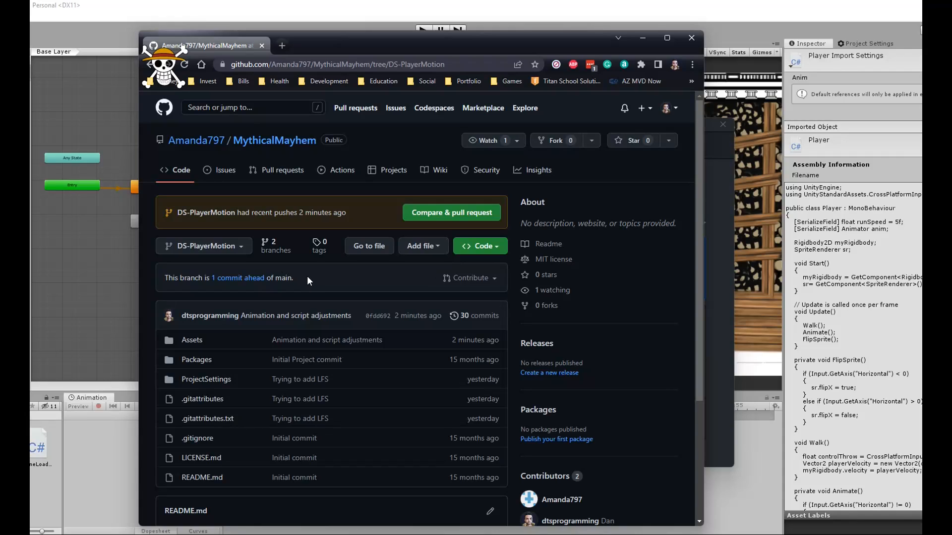
mouse_move(194, 227)
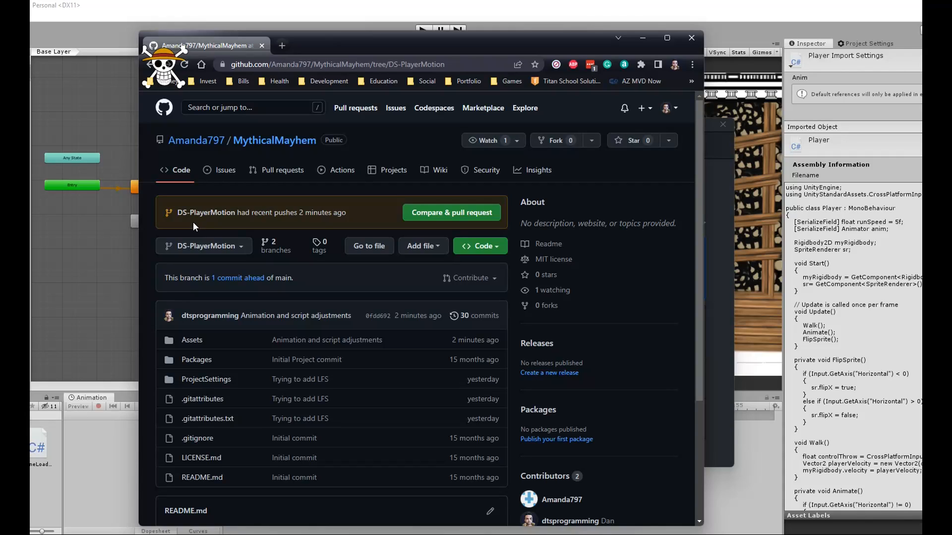
mouse_move(187, 226)
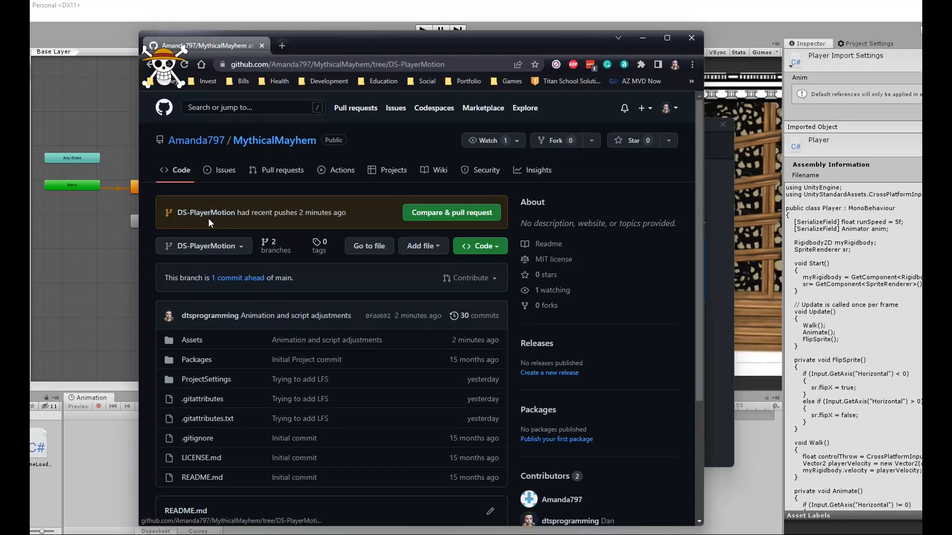
mouse_move(358, 225)
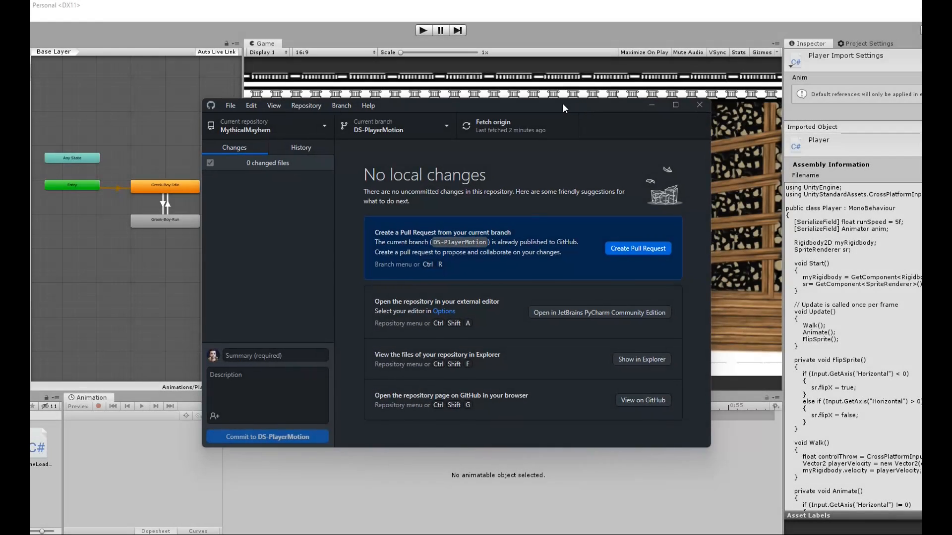
- Switch the MythicalMayhem repository's current branch to main via the branch dropdown
left_click(394, 127)
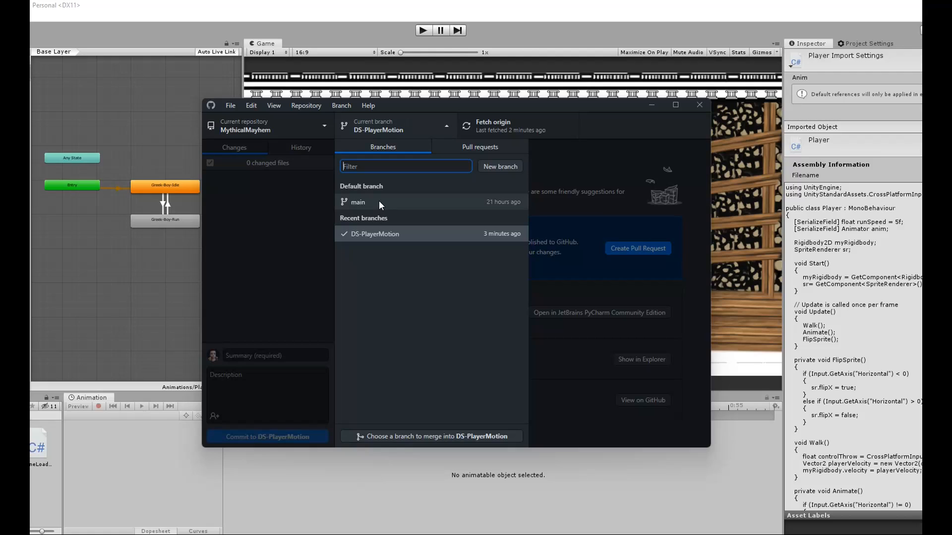
left_click(358, 202)
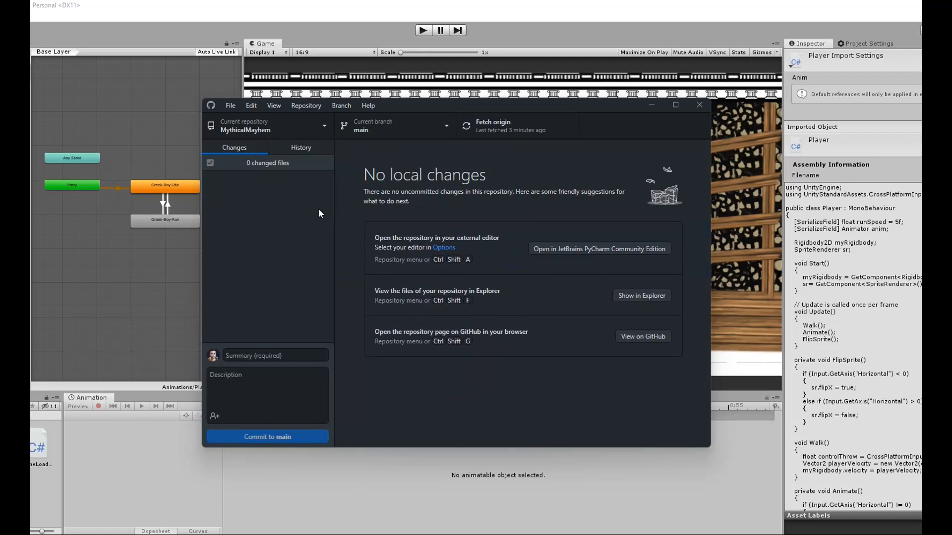
left_click(341, 105)
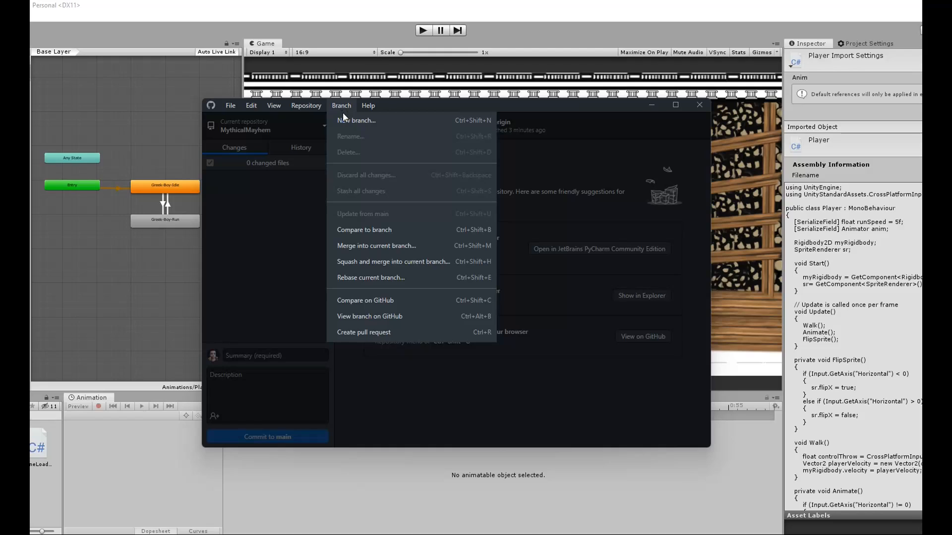
mouse_move(386, 226)
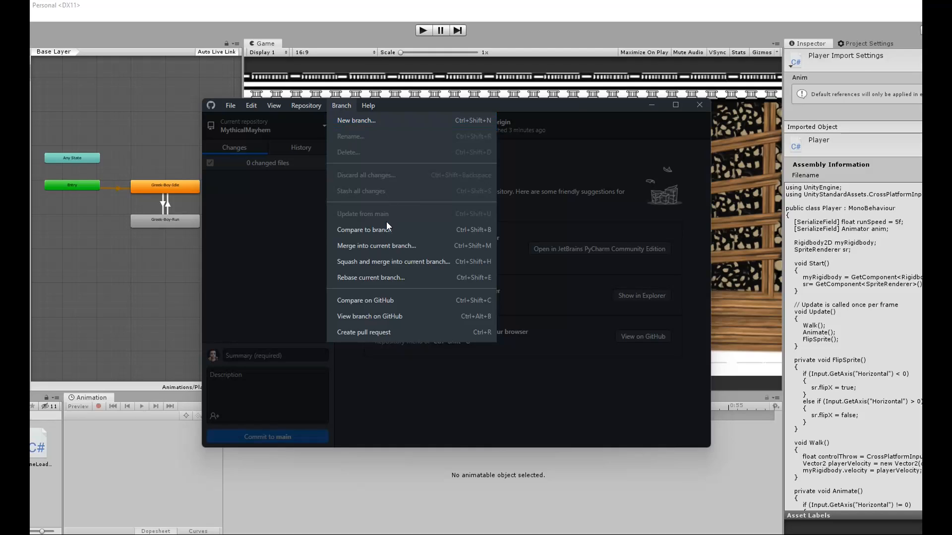
mouse_move(389, 254)
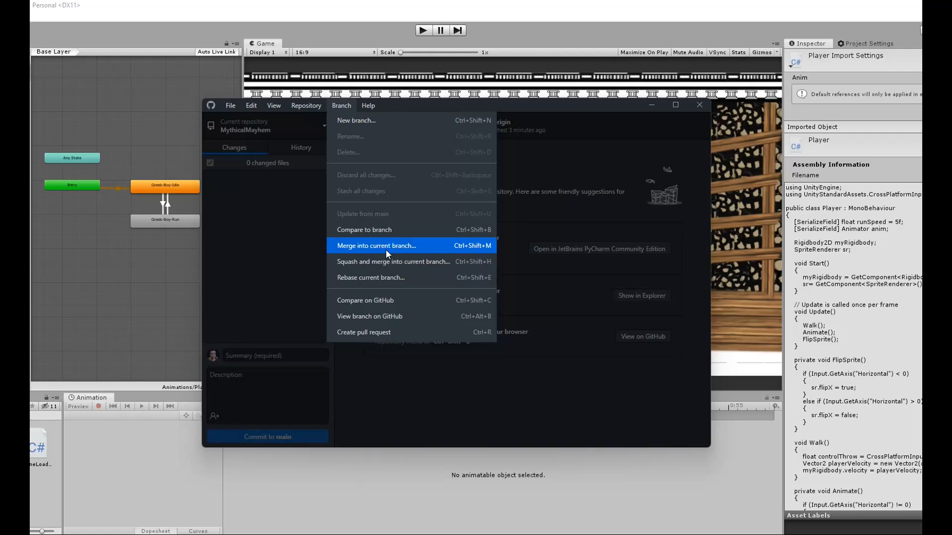
- Merge DS-PlayerMotion into main by creating a merge commit
left_click(375, 246)
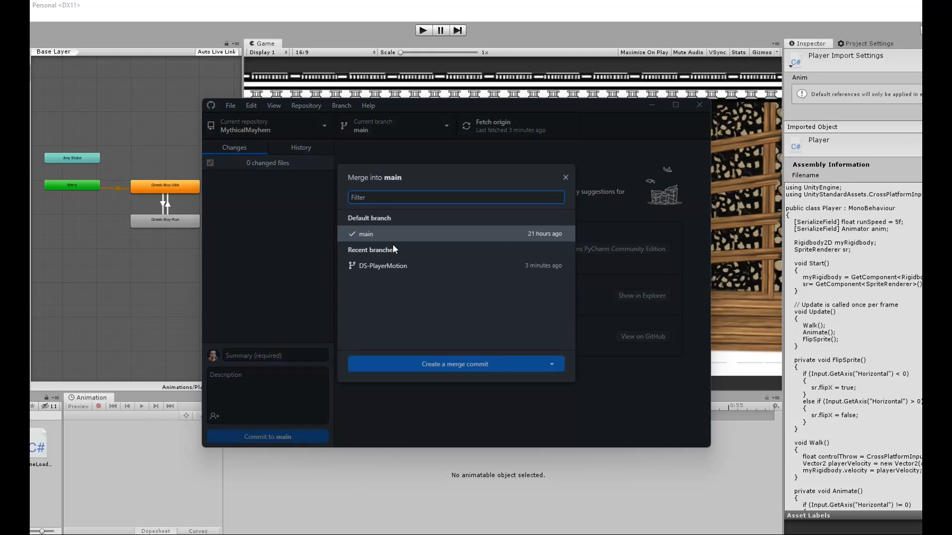
left_click(383, 266)
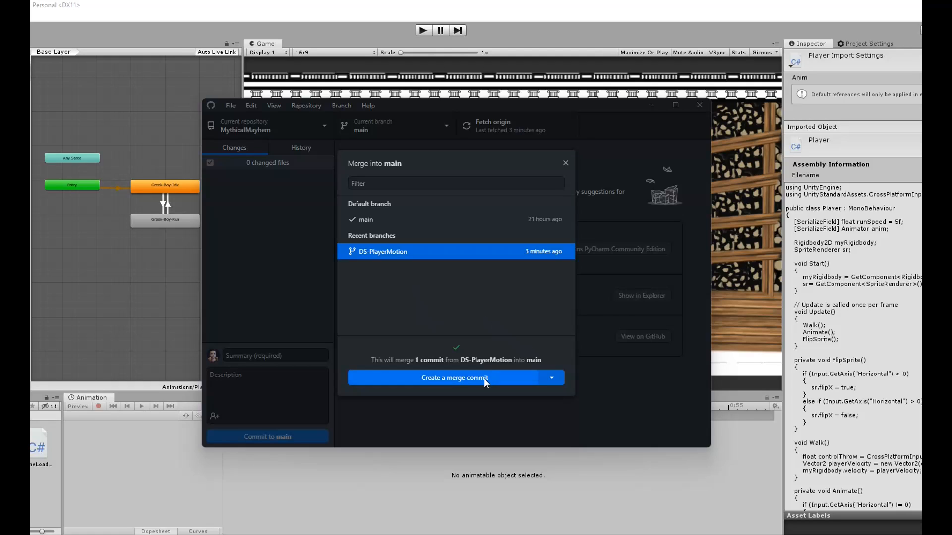
left_click(454, 378)
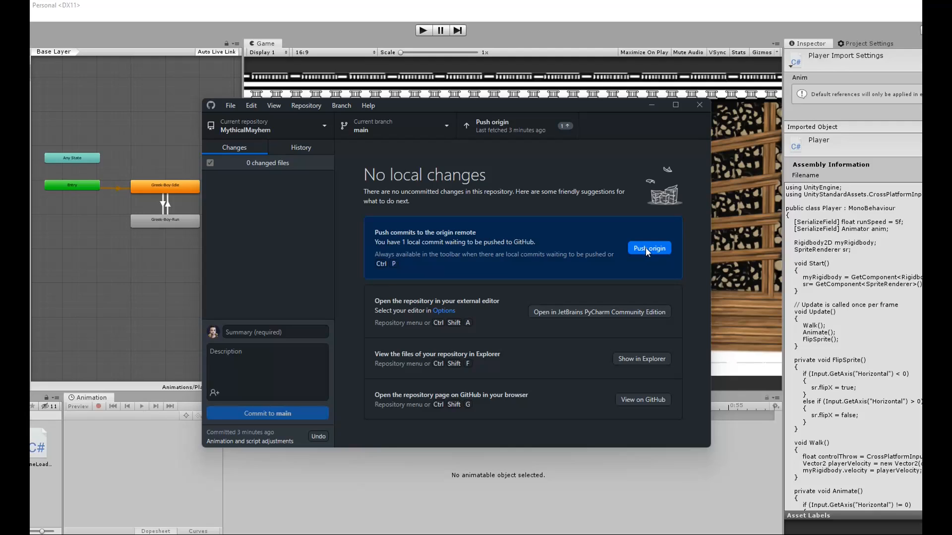
- Push the new merge commit on main to origin
left_click(648, 248)
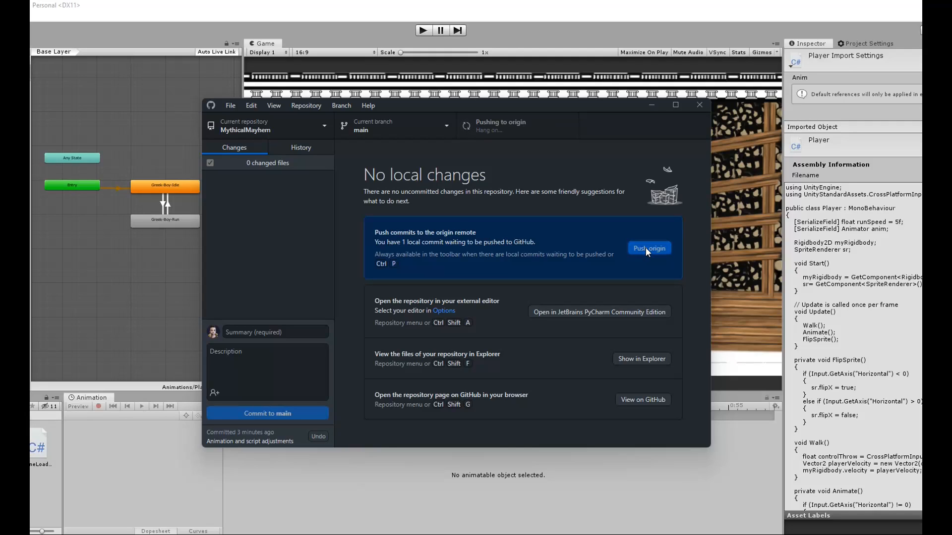
left_click(648, 248)
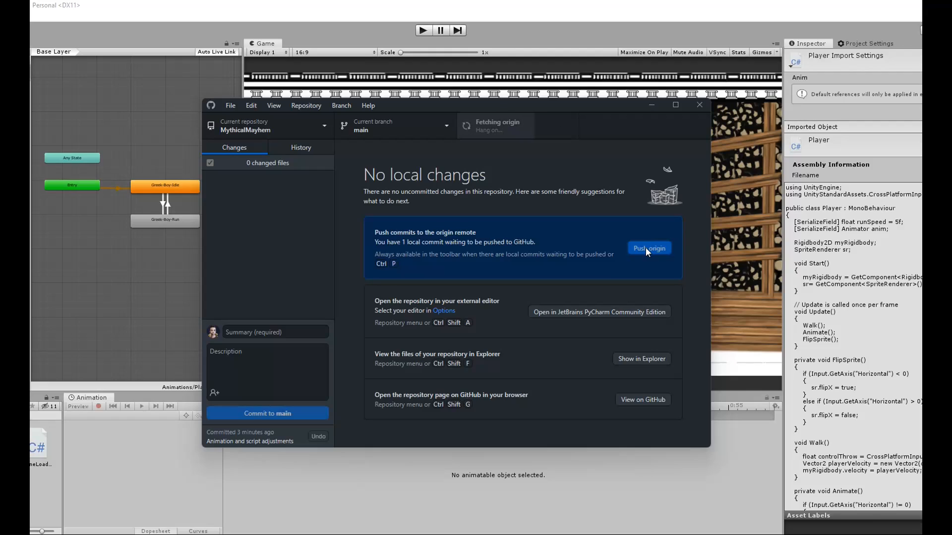